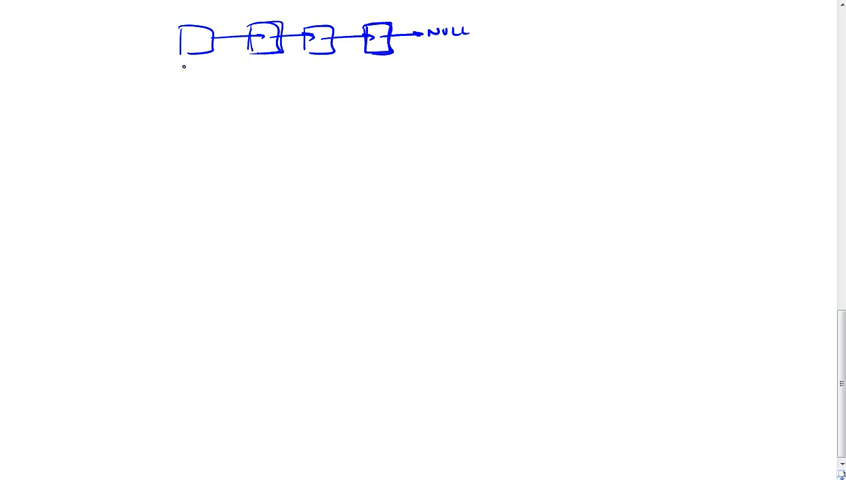
# Bracket the four-node list and draw a long forward arrow and a short forward arrow beneath it.
pyautogui.moveTo(183, 65); pyautogui.dragTo(405, 65)
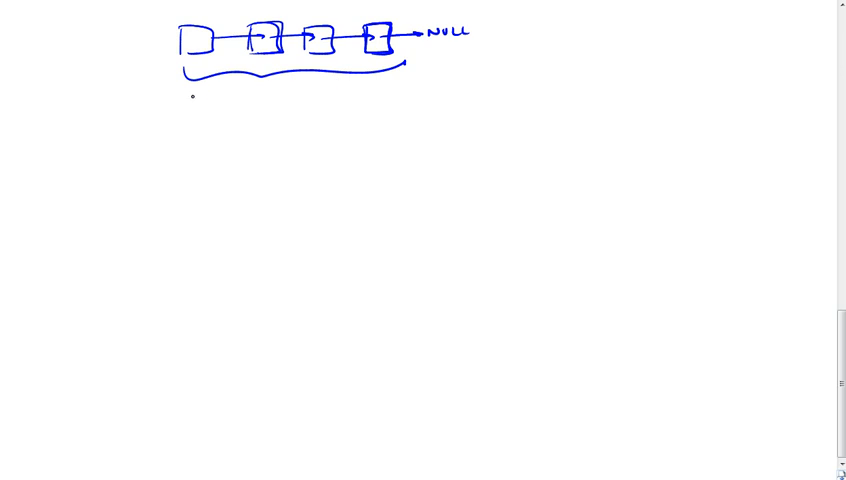
pyautogui.moveTo(189, 104); pyautogui.dragTo(402, 92)
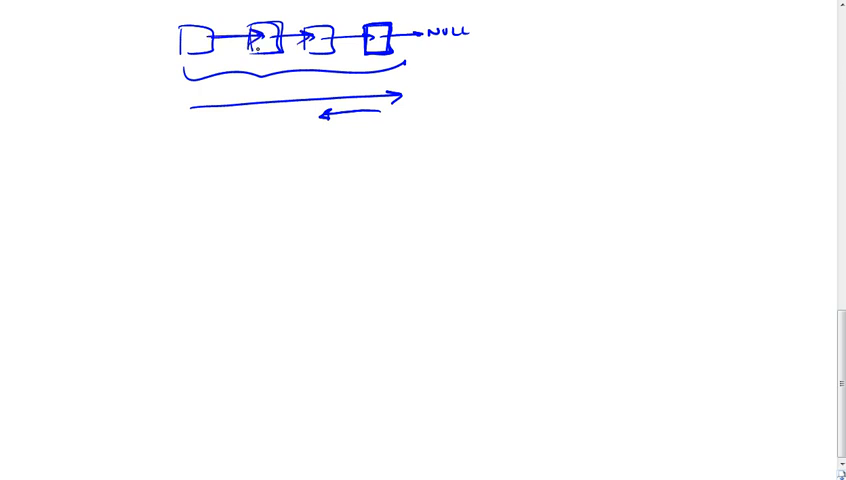
pyautogui.moveTo(190, 147); pyautogui.dragTo(250, 142)
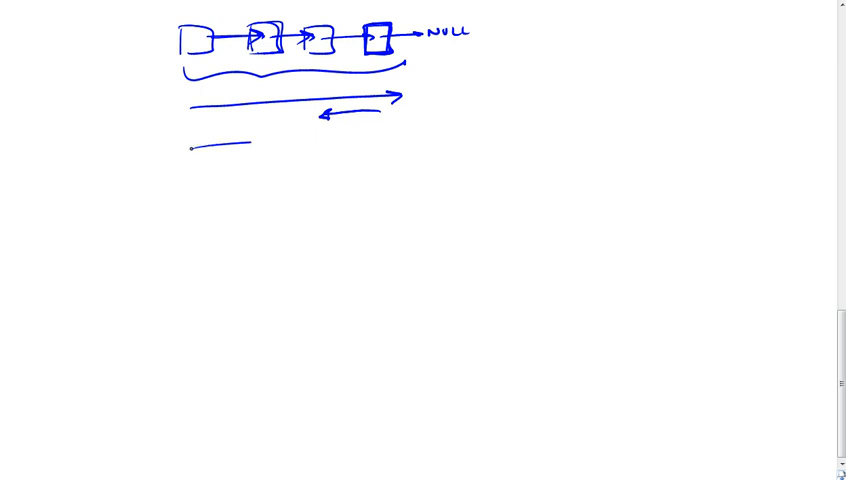
pyautogui.moveTo(190, 143); pyautogui.dragTo(268, 143)
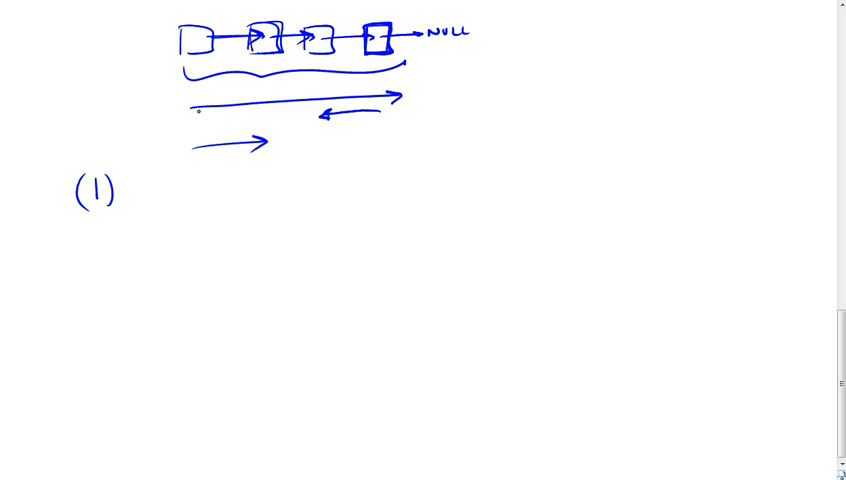
# Retrace the traversal arrow and write '1st Travel ⇒ n'.
pyautogui.moveTo(188, 106); pyautogui.dragTo(400, 97)
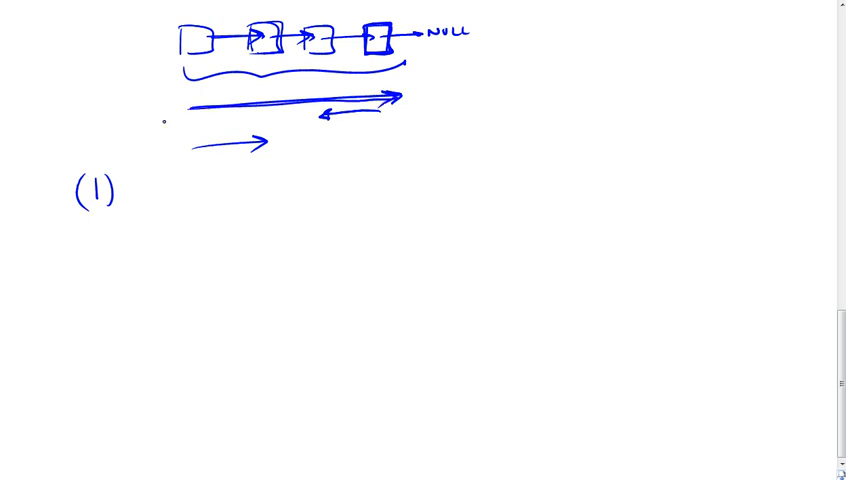
pyautogui.write('1')
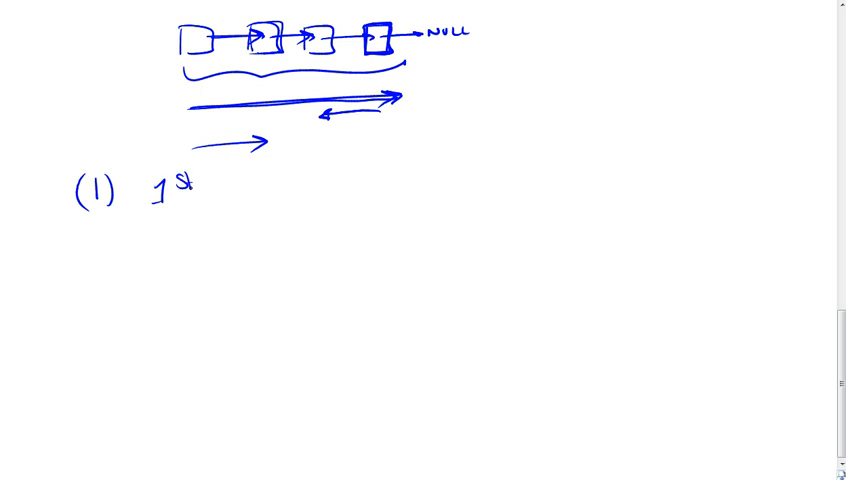
pyautogui.write('Travel:')
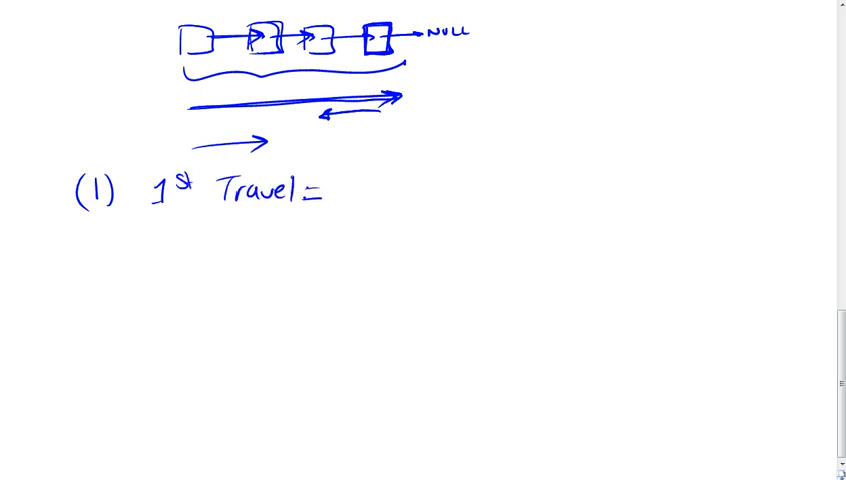
pyautogui.moveTo(318, 195); pyautogui.dragTo(338, 195)
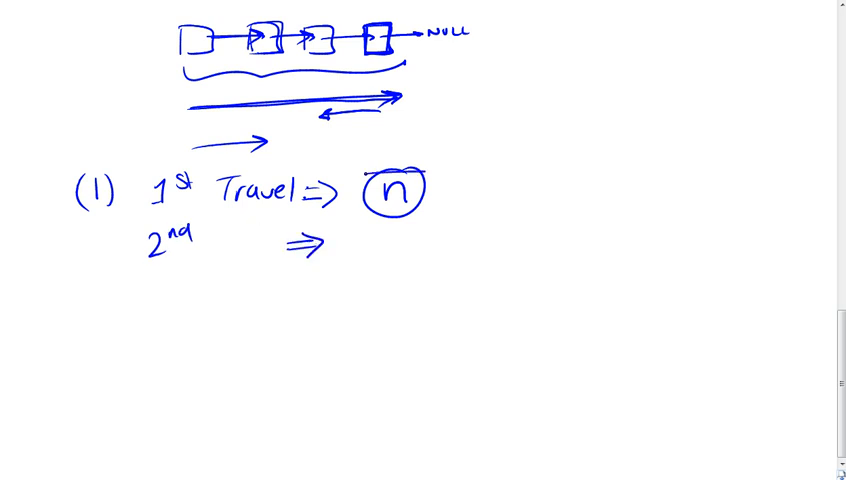
# Box n, circle m, write '2nd ⇒ l = n−m', and bracket both traversal lines.
pyautogui.moveTo(365, 175); pyautogui.dragTo(425, 215)
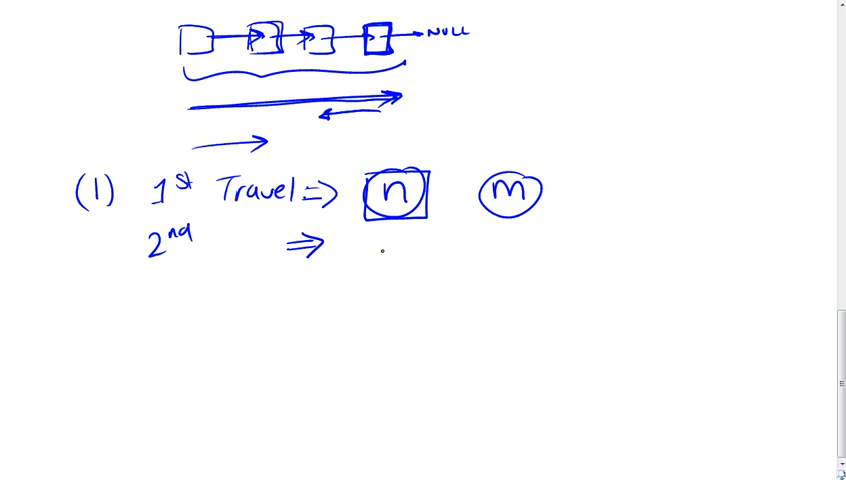
pyautogui.write('l=')
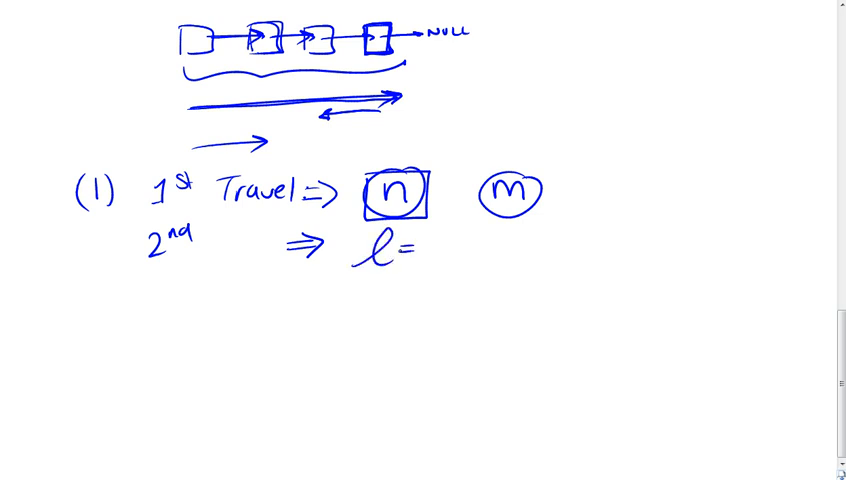
pyautogui.write('n-m')
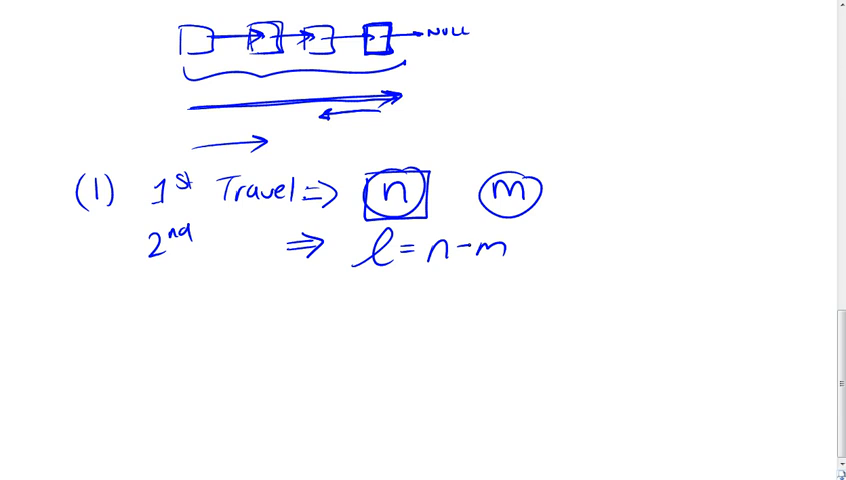
pyautogui.moveTo(350, 235); pyautogui.dragTo(400, 275)
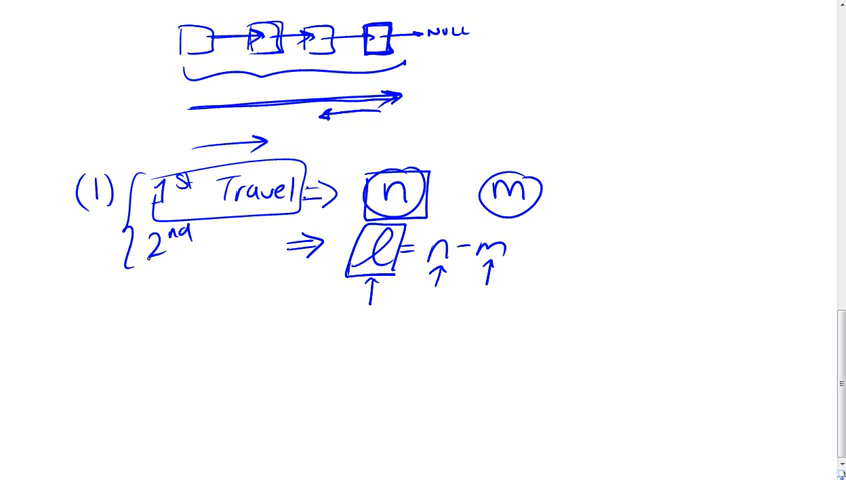
# Circle n and m, underline the traversal lines, and write O(n) with an underline.
pyautogui.moveTo(155, 280); pyautogui.dragTo(265, 275)
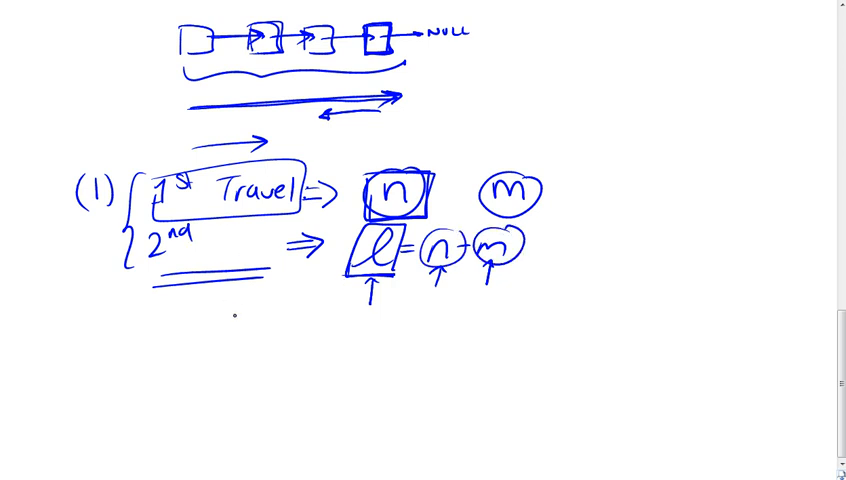
pyautogui.write('O(n')
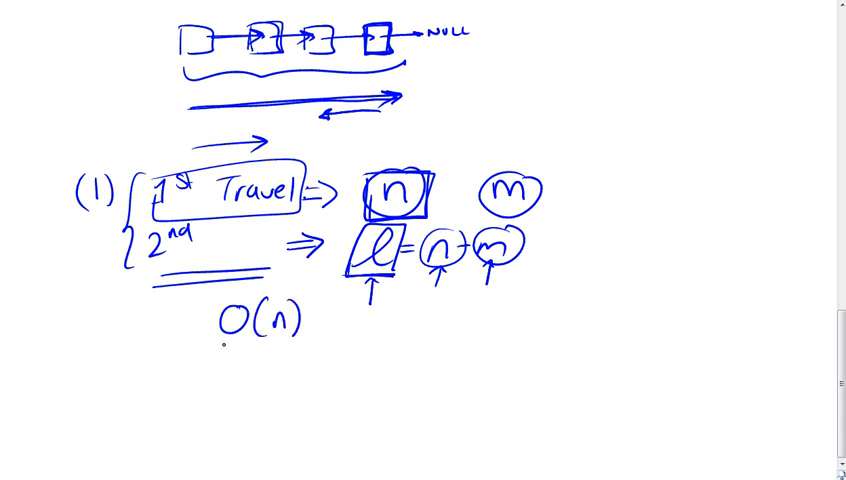
pyautogui.moveTo(220, 348); pyautogui.dragTo(300, 346)
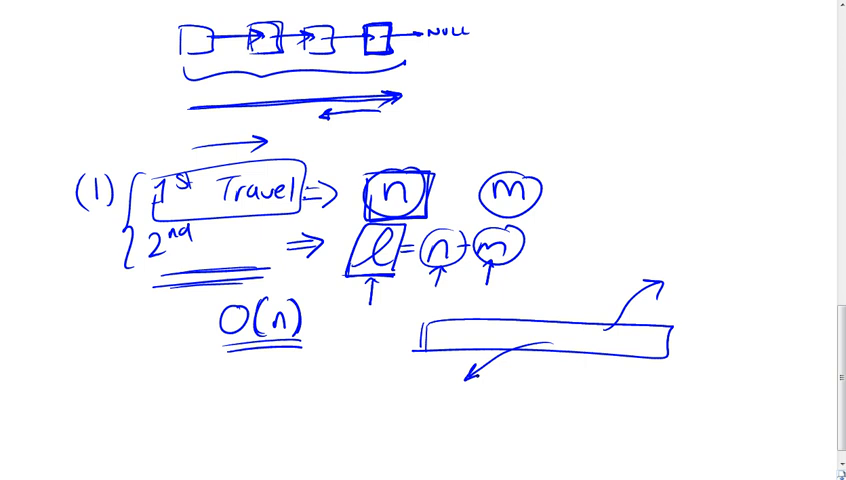
# Label the memory strip cells RAM and Disk, then sketch the method (2) linked list.
pyautogui.write('RAM')
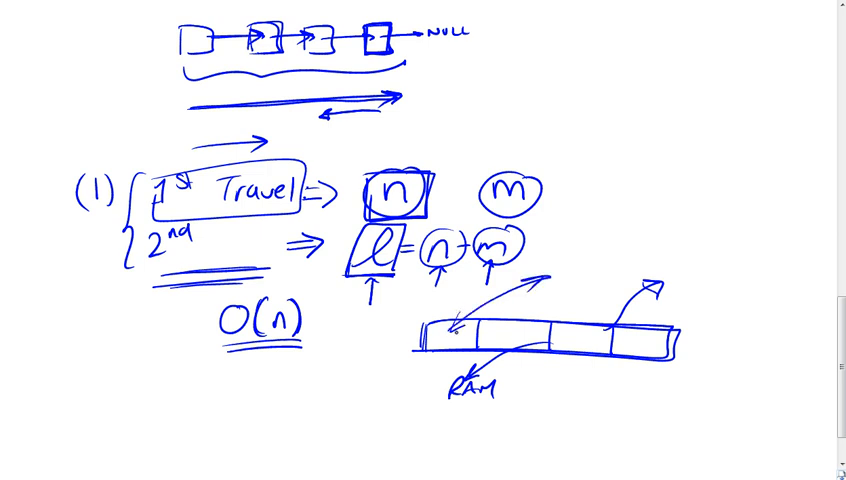
pyautogui.write('Disk')
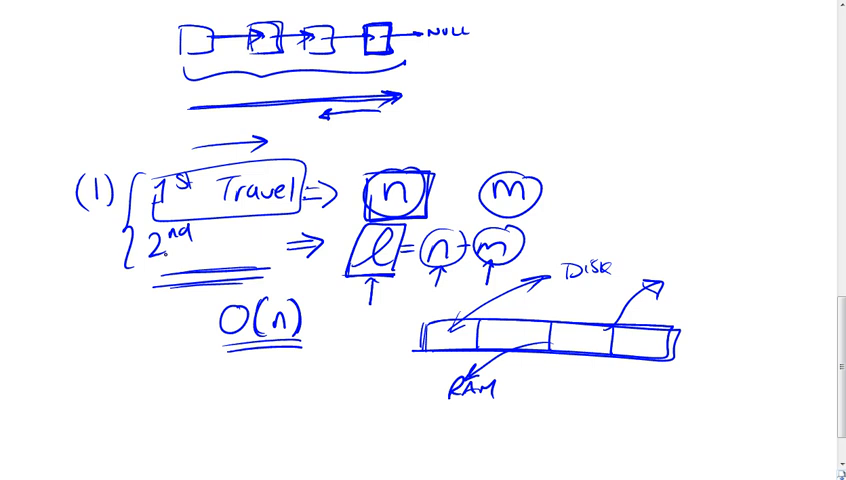
pyautogui.moveTo(128, 175); pyautogui.dragTo(125, 280)
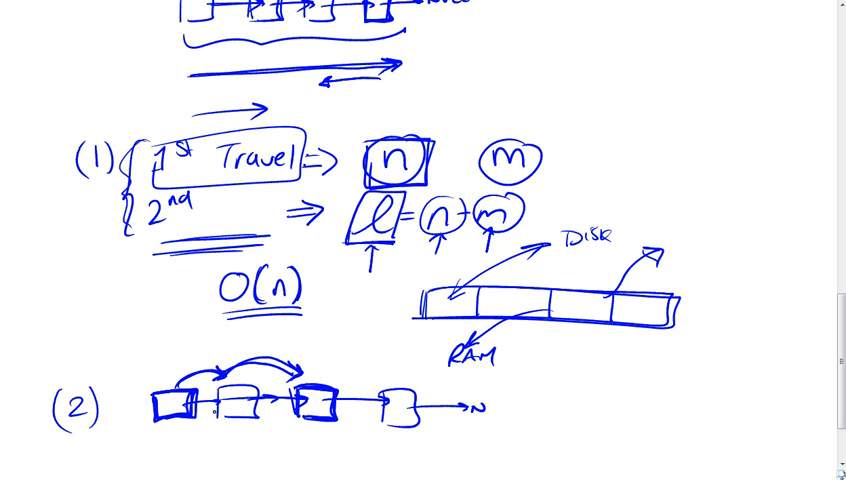
# Write m=2 beside the skip-arrow list and scroll down the whiteboard.
pyautogui.write('m=2')
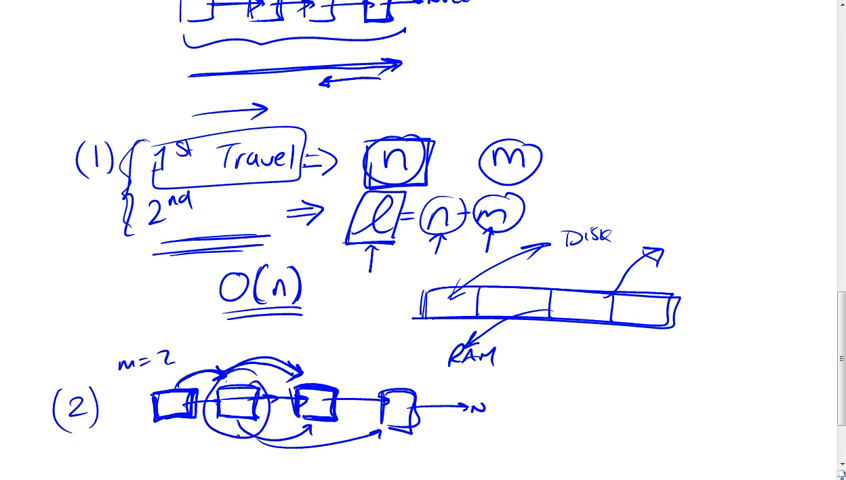
pyautogui.scroll(-3)
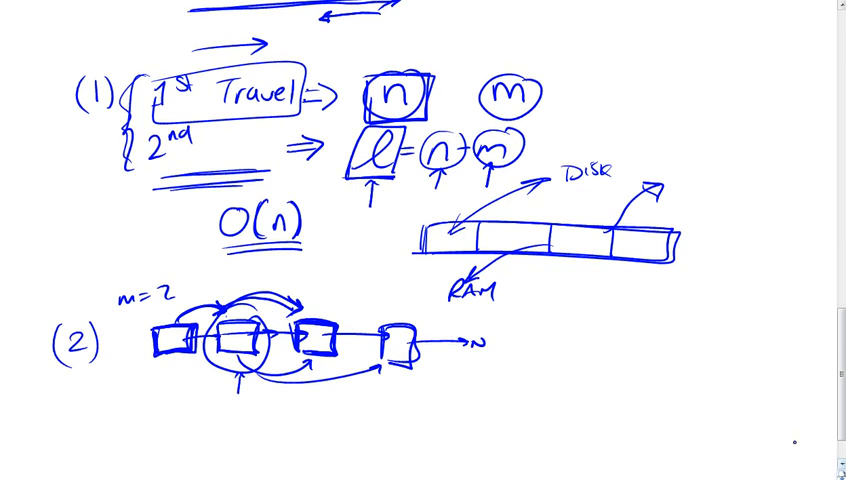